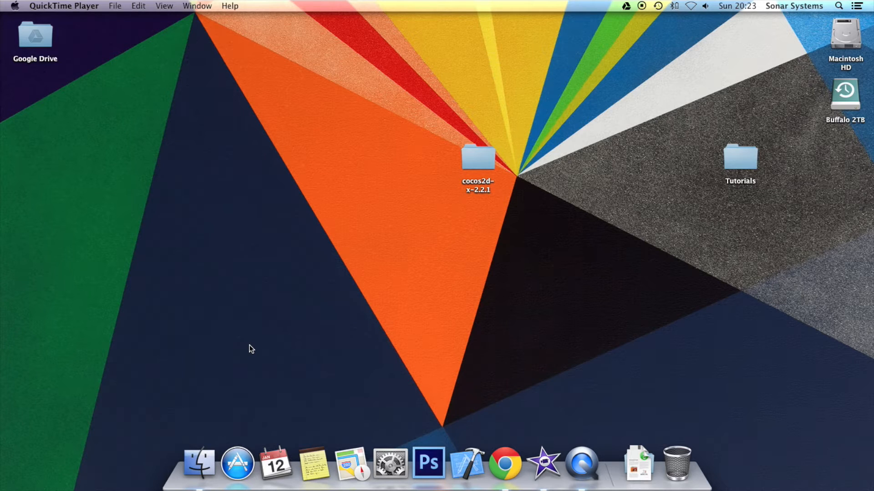
pyautogui.moveTo(238, 291)
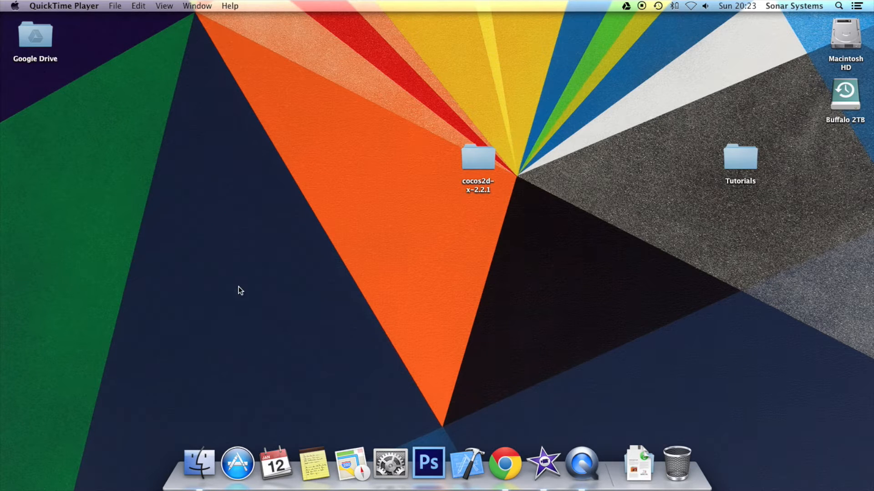
# - Open the Tutorials folder and launch Tutorial.xcodeproj so myApp.js shows in Xcode
pyautogui.doubleClick(477, 158)
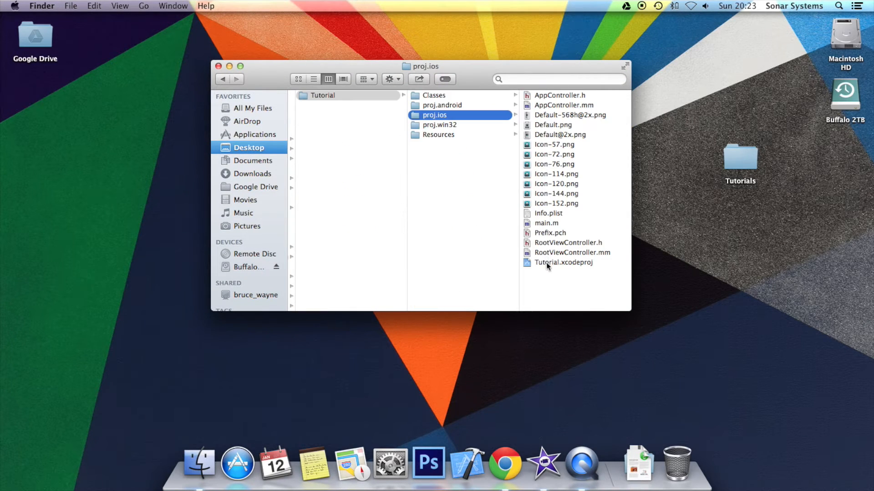
pyautogui.doubleClick(561, 262)
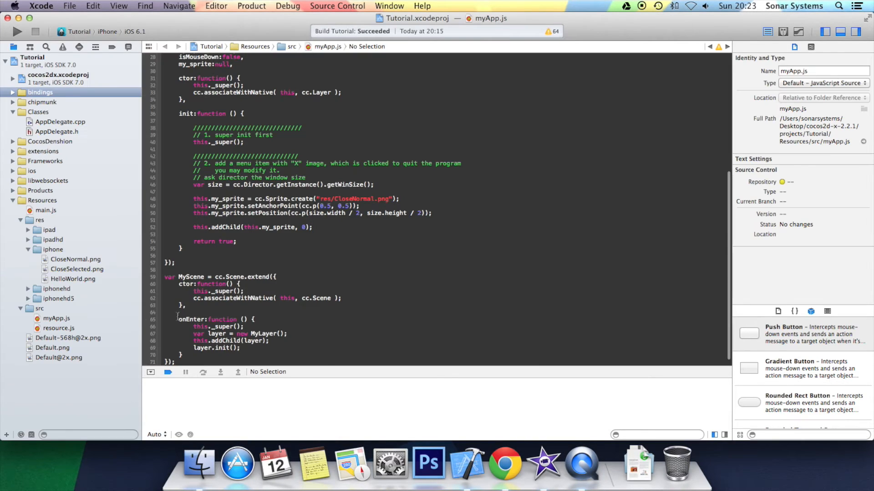
# - Define var bezier = [cc.p(0, size.height / 2), cc.p(100, -size.height / 2), cc.p(100, 100)]; after addChild
pyautogui.click(54, 319)
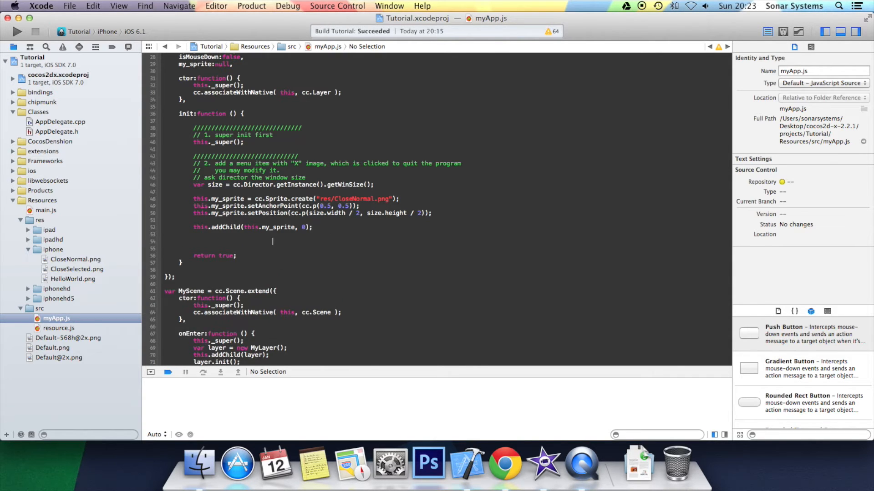
pyautogui.write('var')
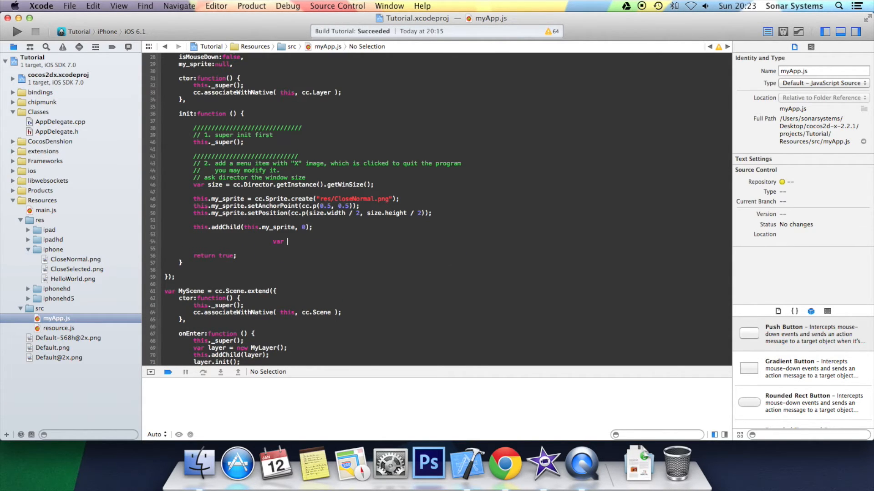
pyautogui.write('bezier =')
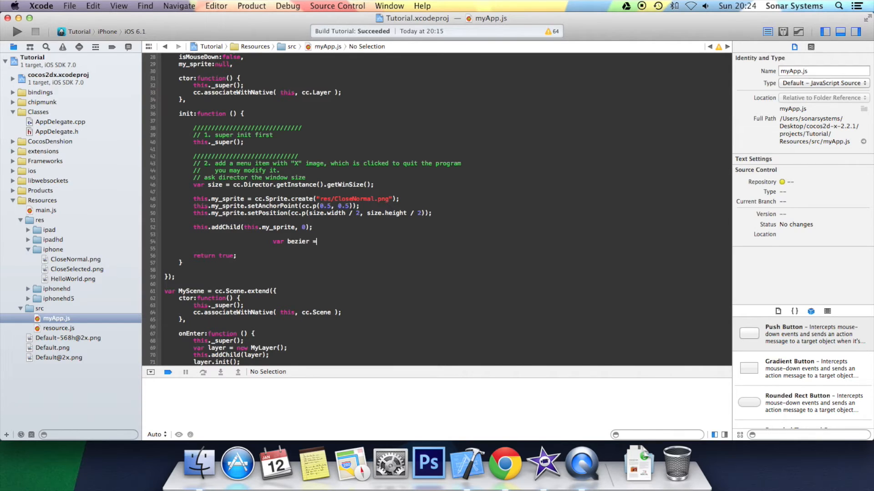
pyautogui.write('[')
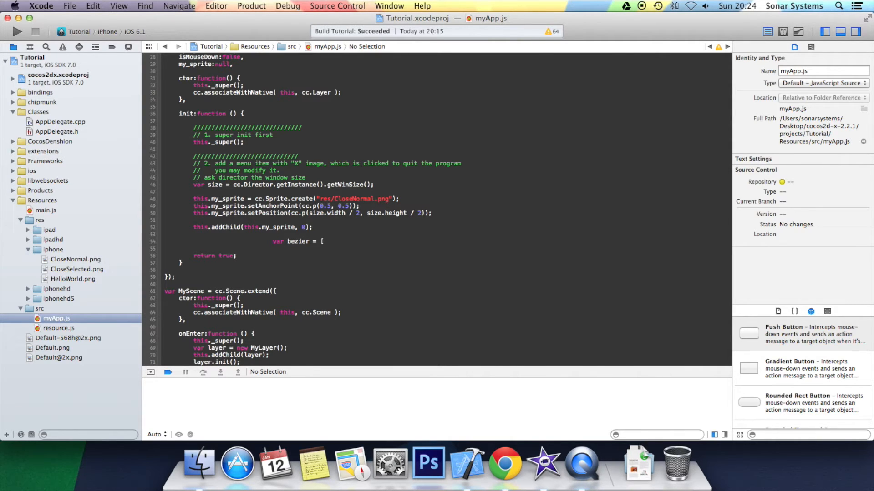
pyautogui.write('cc.p(')
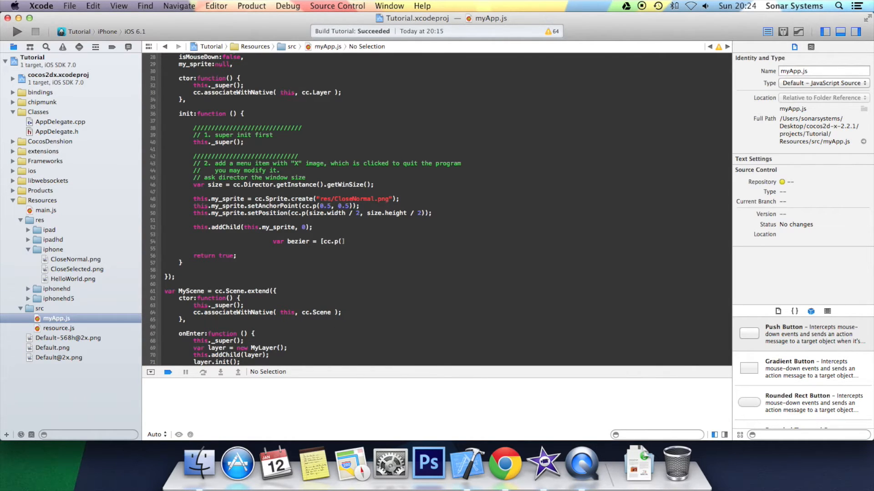
pyautogui.write('0, size.height / 2)')
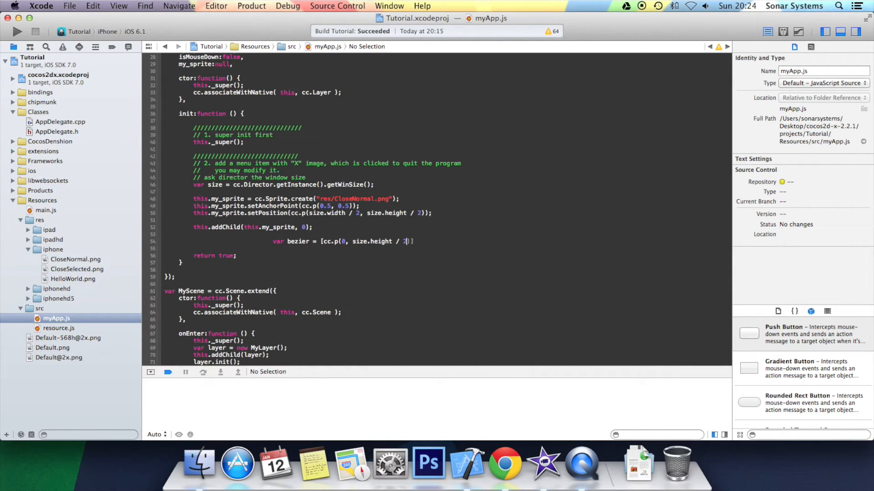
pyautogui.write(',')
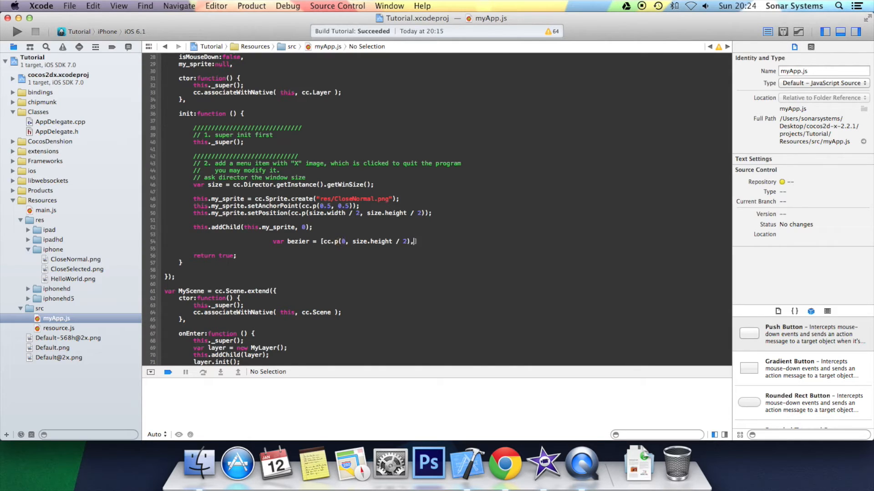
pyautogui.write('cc.png')
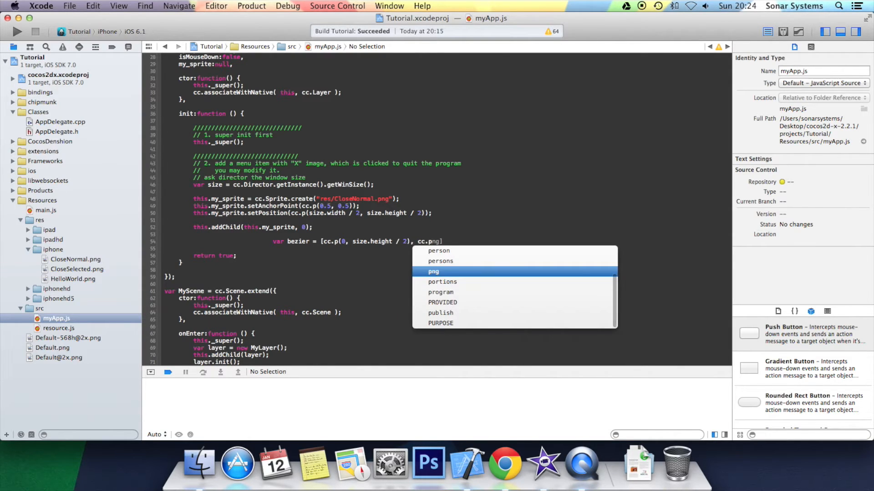
pyautogui.write('100)')
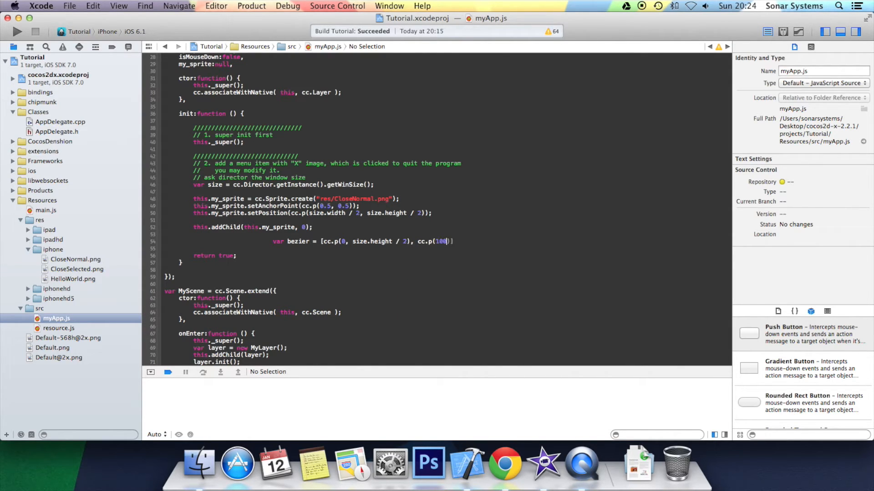
pyautogui.write('-size.height / 2), cc.p(100,')
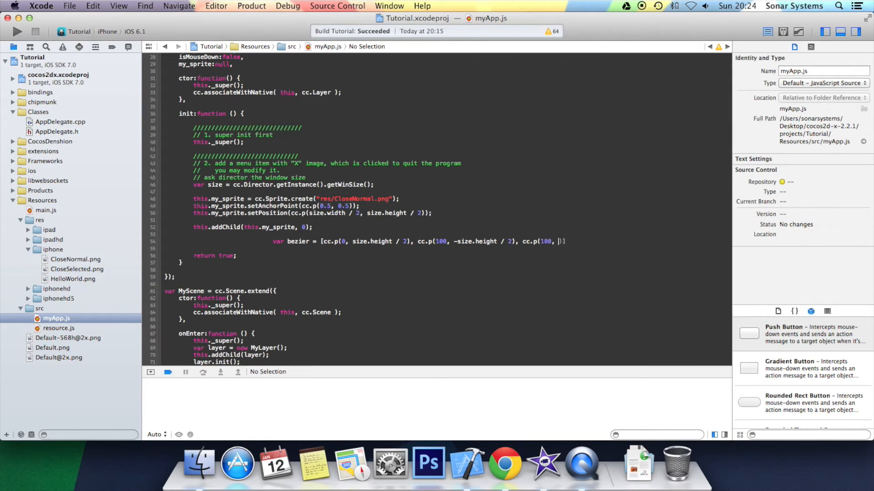
pyautogui.write('100)]')
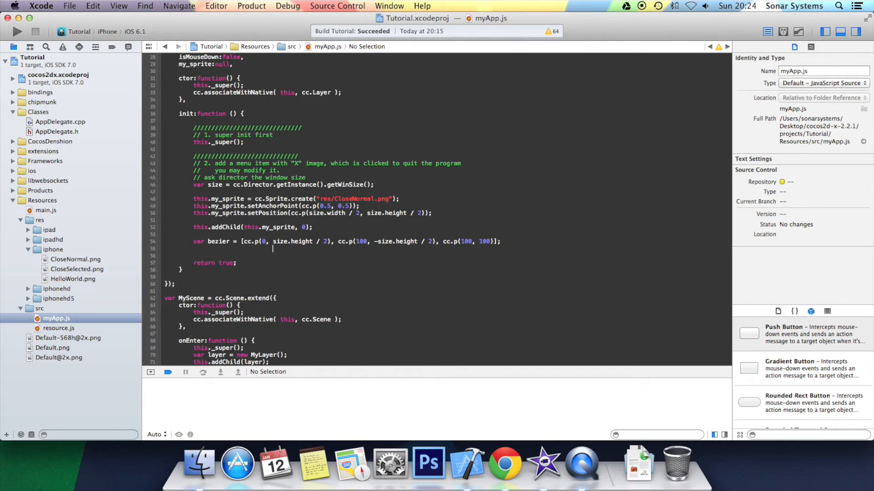
# - Declare var sprite_action = cc.BezierTo.create(3, bezier); below the bezier array
pyautogui.write('var s')
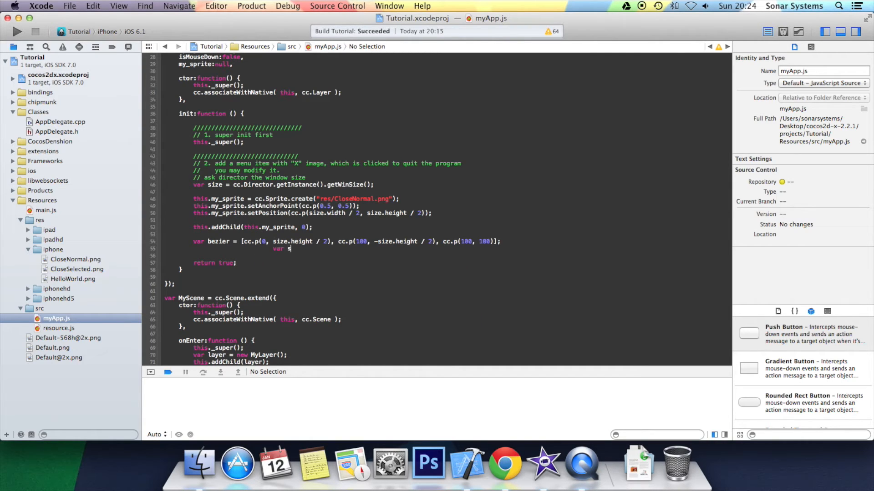
pyautogui.write('prite_action = cc.')
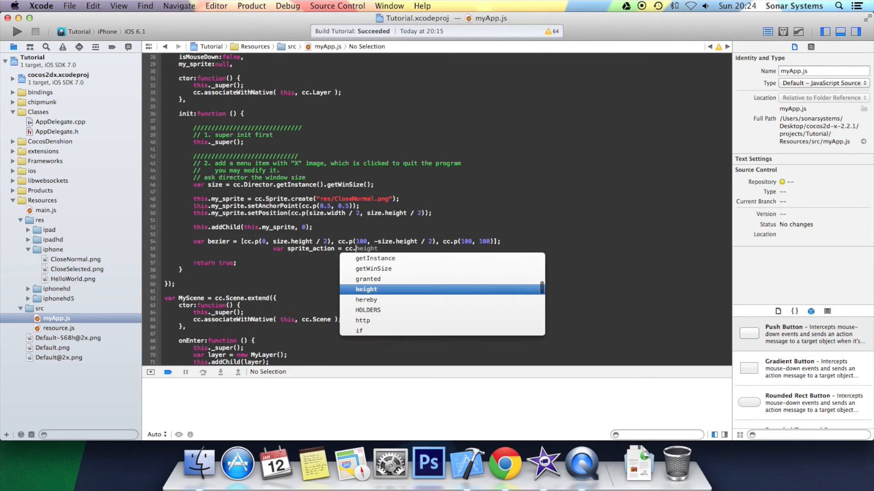
pyautogui.write('bezierTo')
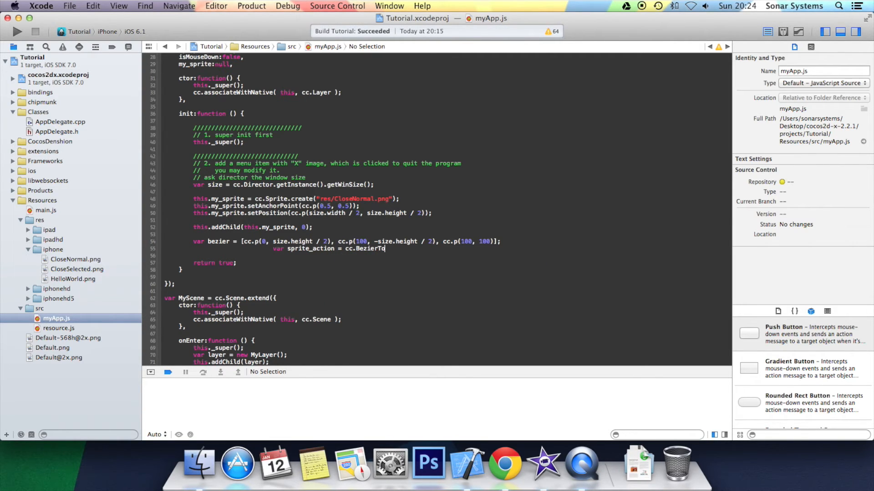
pyautogui.write('.create(')
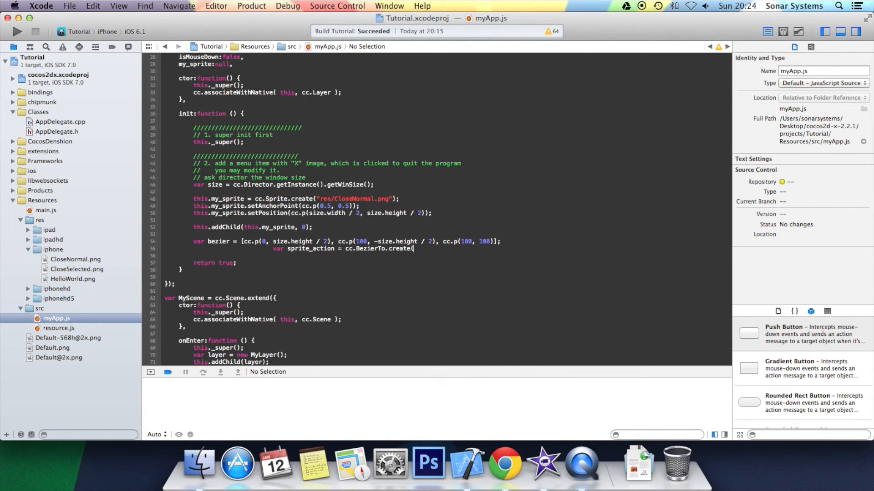
pyautogui.write('3, bezier)')
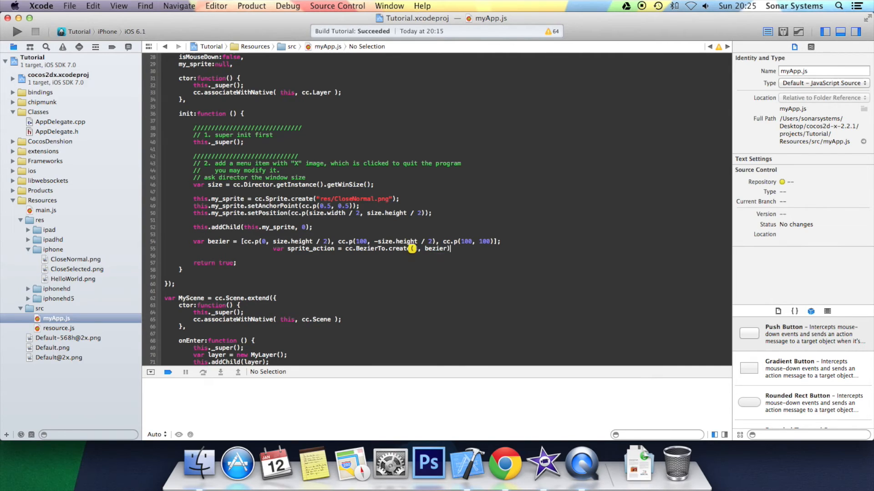
pyautogui.write('3')
pyautogui.write('this.my_sprite')
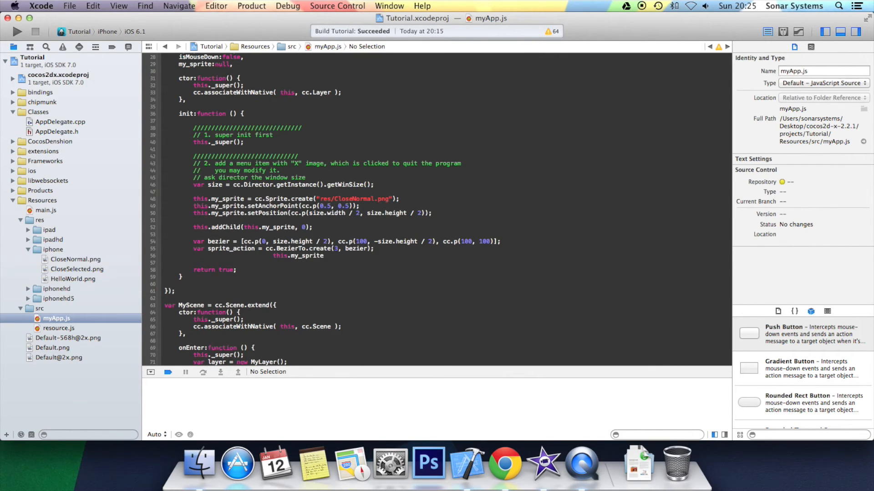
# - Make the sprite run it with this.my_sprite.runAction(sprite_action);
pyautogui.write('.runAct')
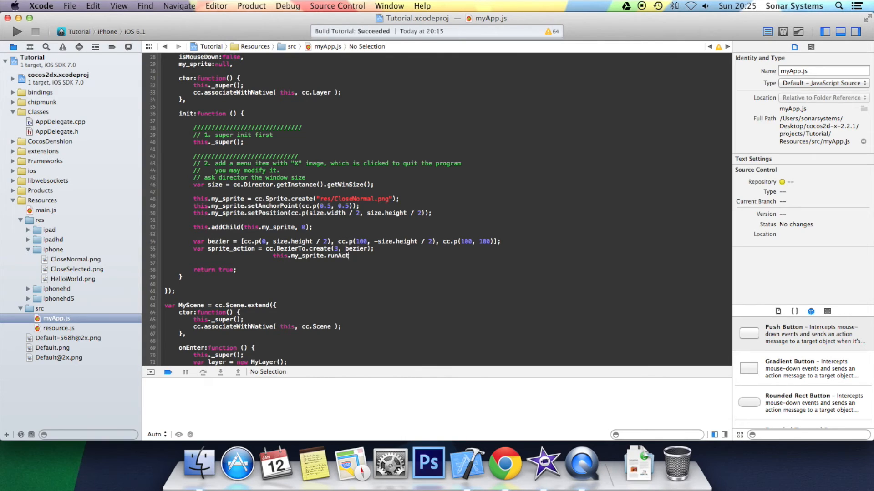
pyautogui.write('ion(')
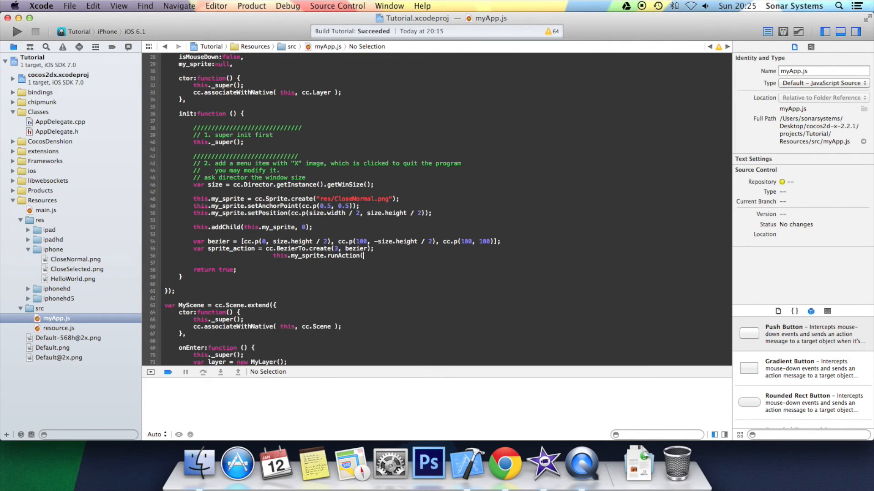
pyautogui.write('sprite_action);')
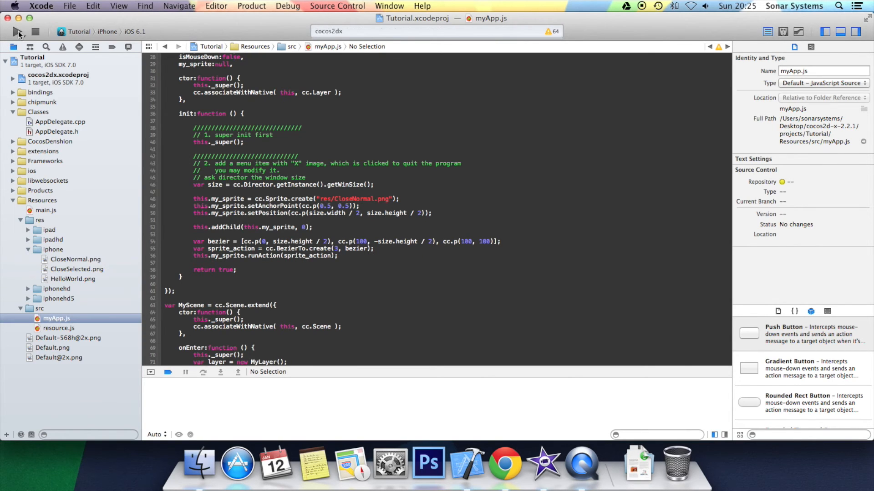
# - Build and run the Tutorial app, bringing the iOS Simulator to the front
pyautogui.click(17, 31)
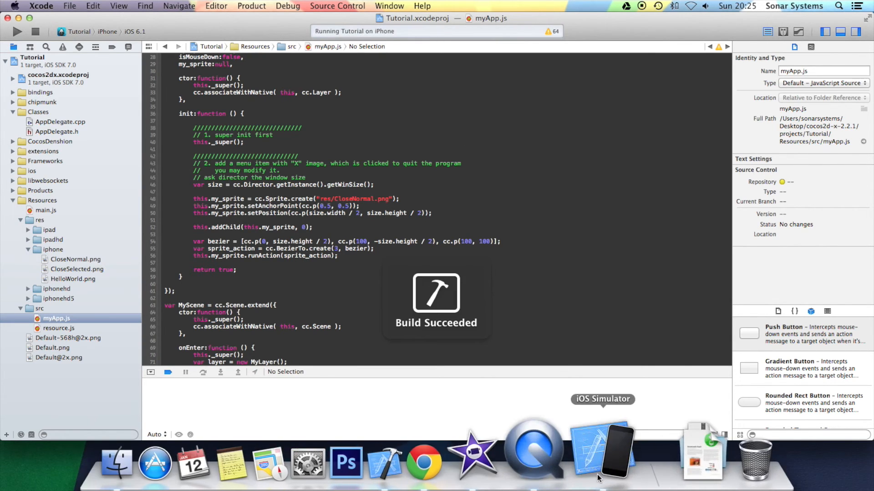
pyautogui.click(603, 455)
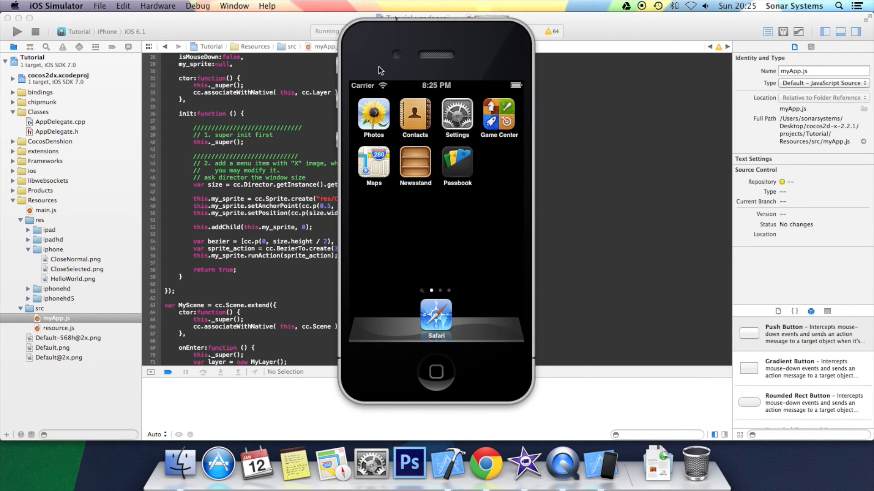
pyautogui.moveTo(442, 200)
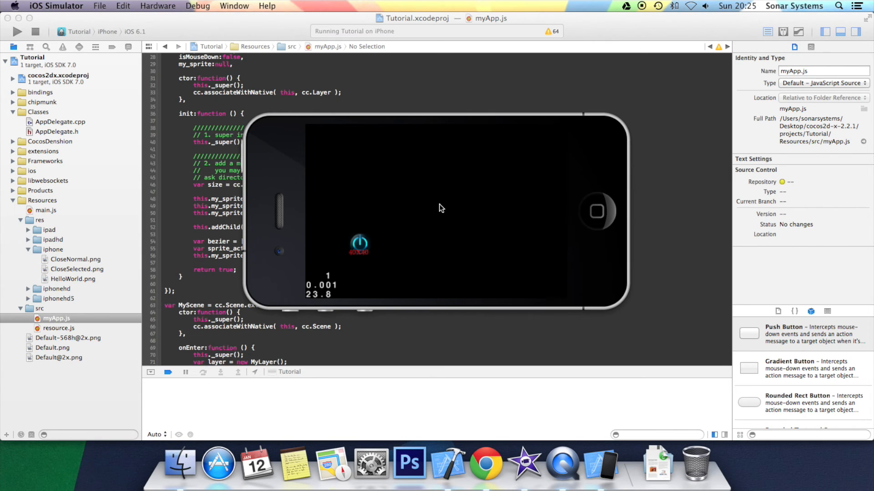
pyautogui.moveTo(457, 220)
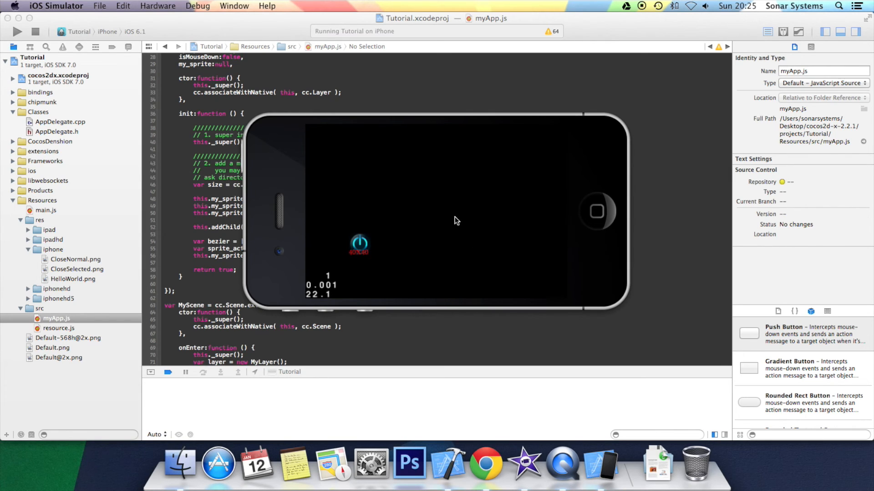
pyautogui.moveTo(461, 215)
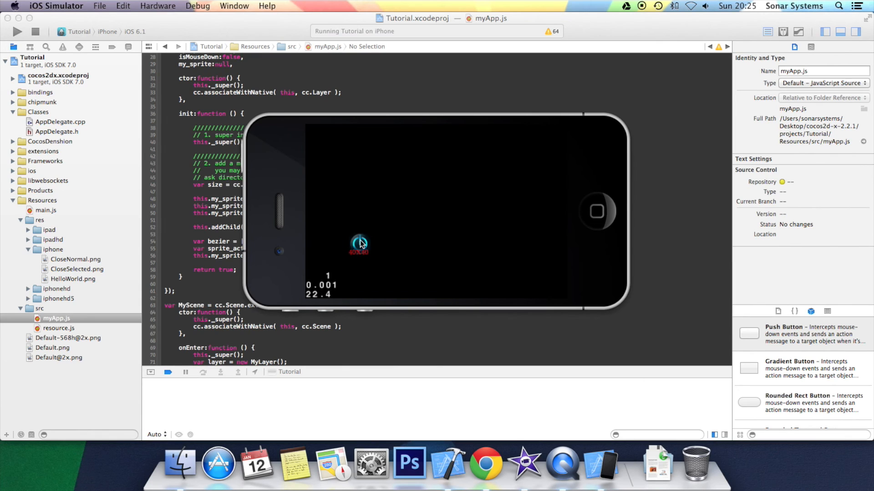
pyautogui.moveTo(352, 208)
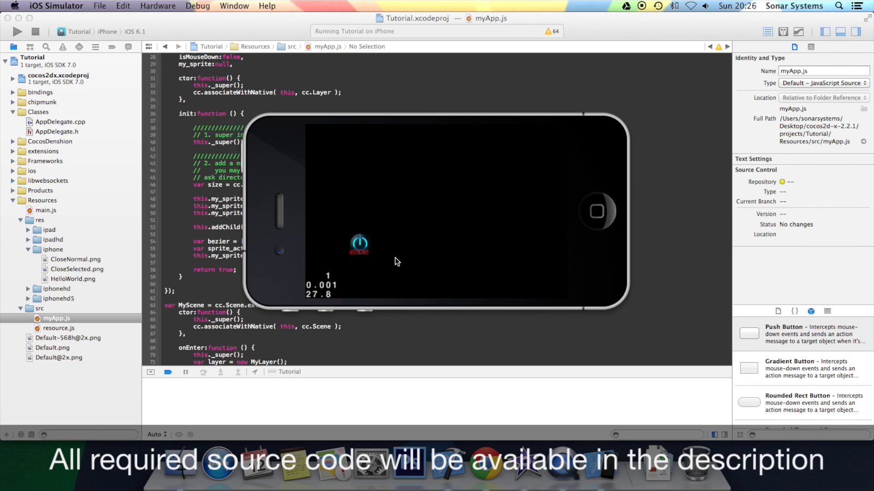
pyautogui.moveTo(375, 264)
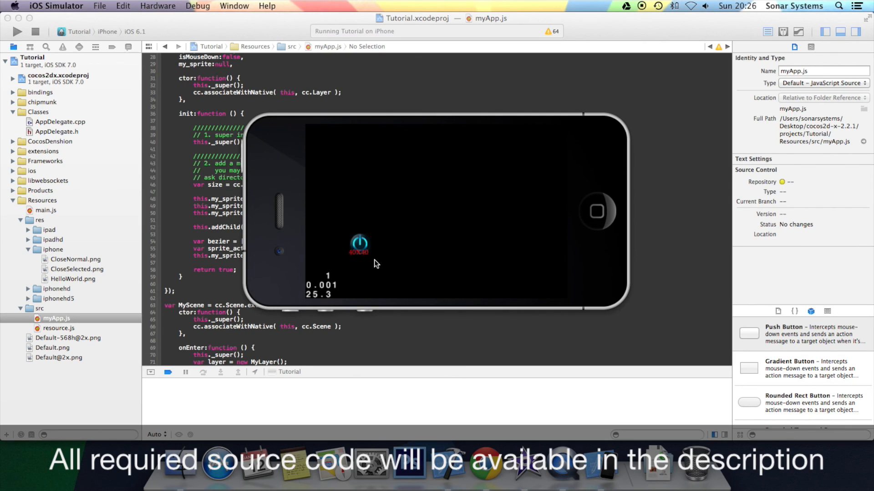